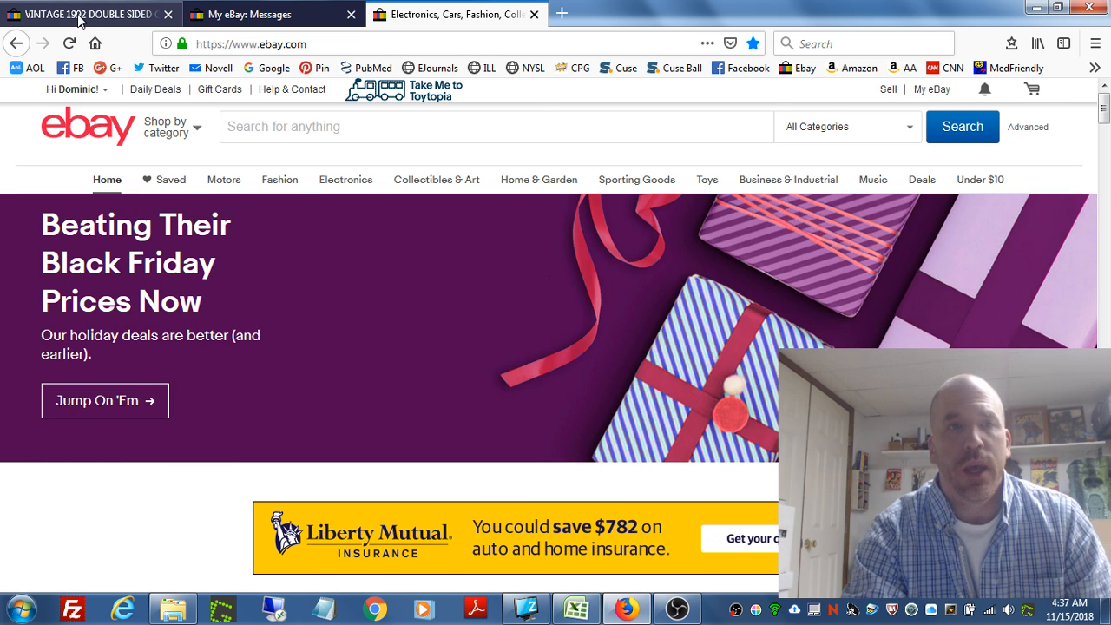
- Switch to the sold vintage 1992 Dream Team USA Basketball T-shirt listing, sold for $39.99
click(87, 15)
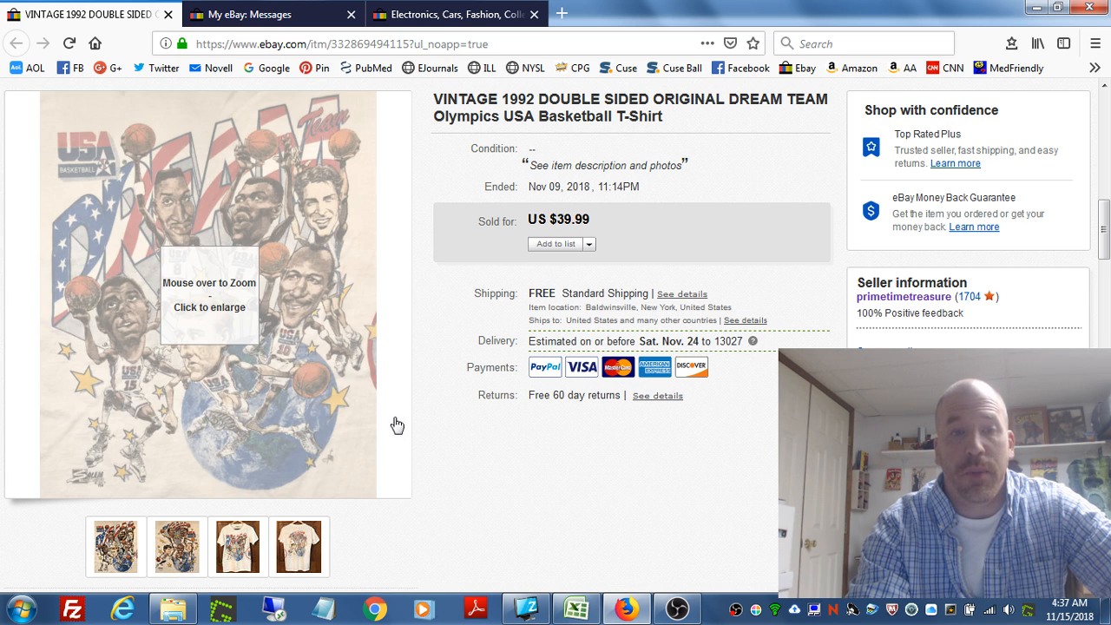
- Browse the shirt's front, back, and both caricature print close-up photos
click(177, 547)
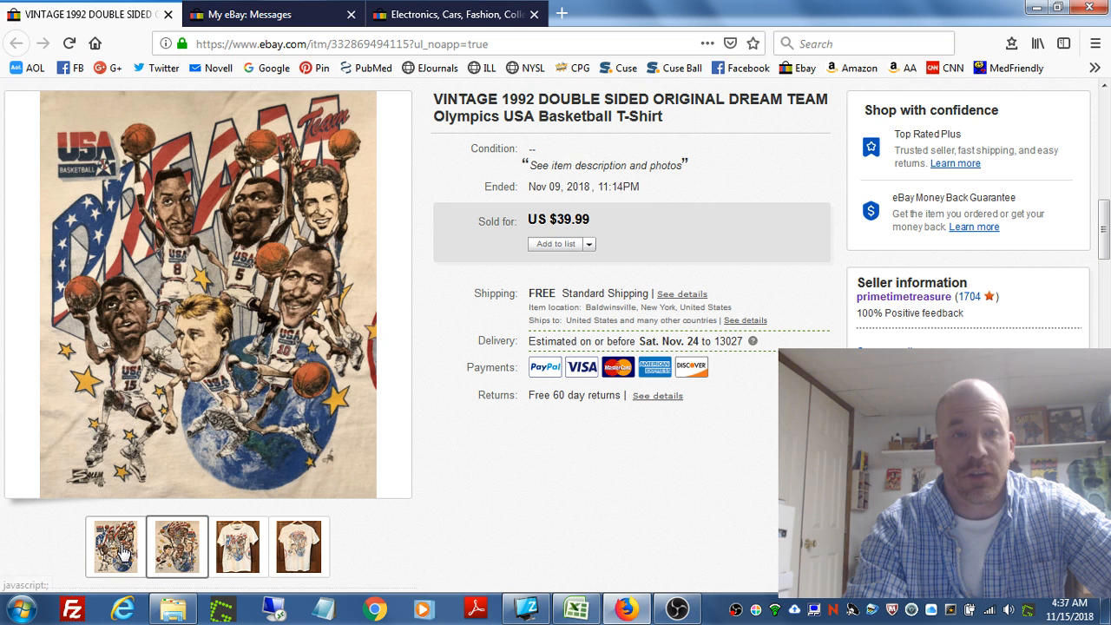
click(237, 547)
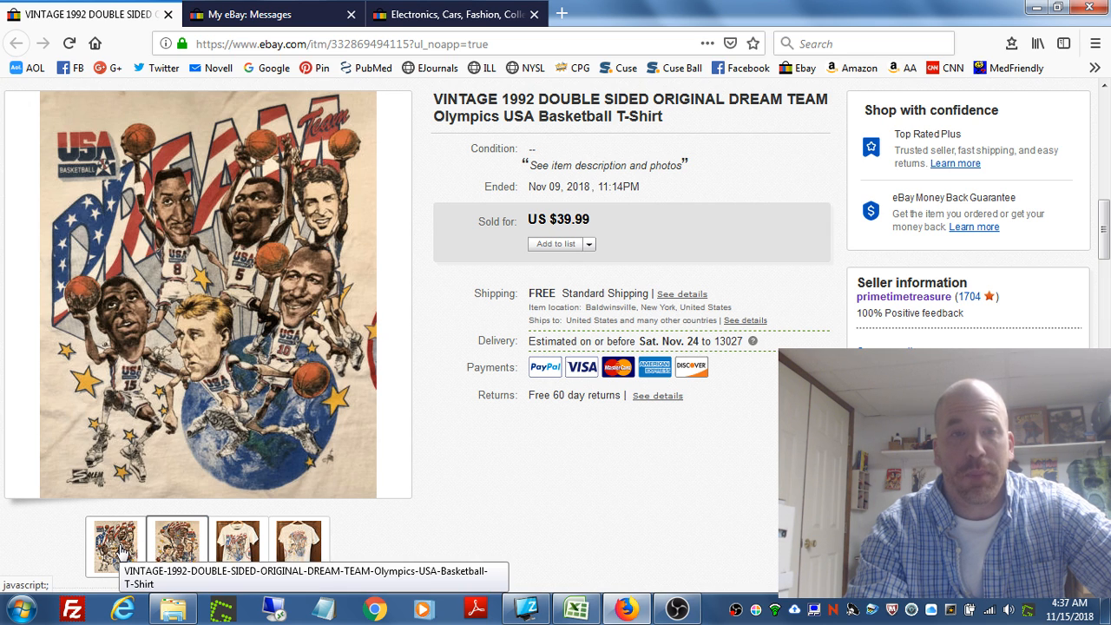
click(176, 545)
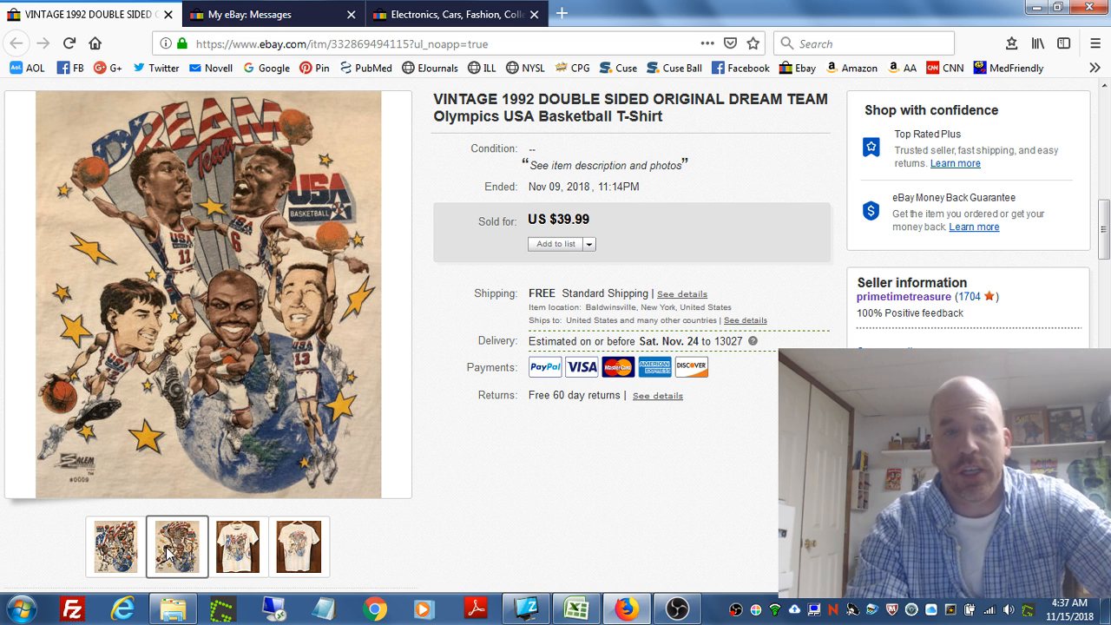
click(238, 547)
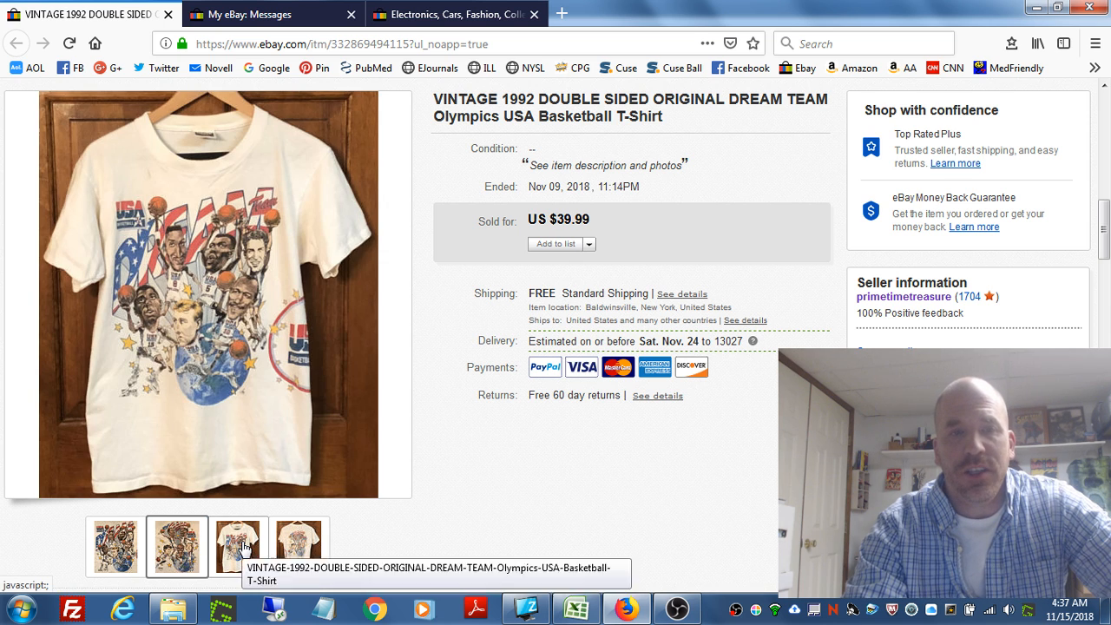
click(239, 547)
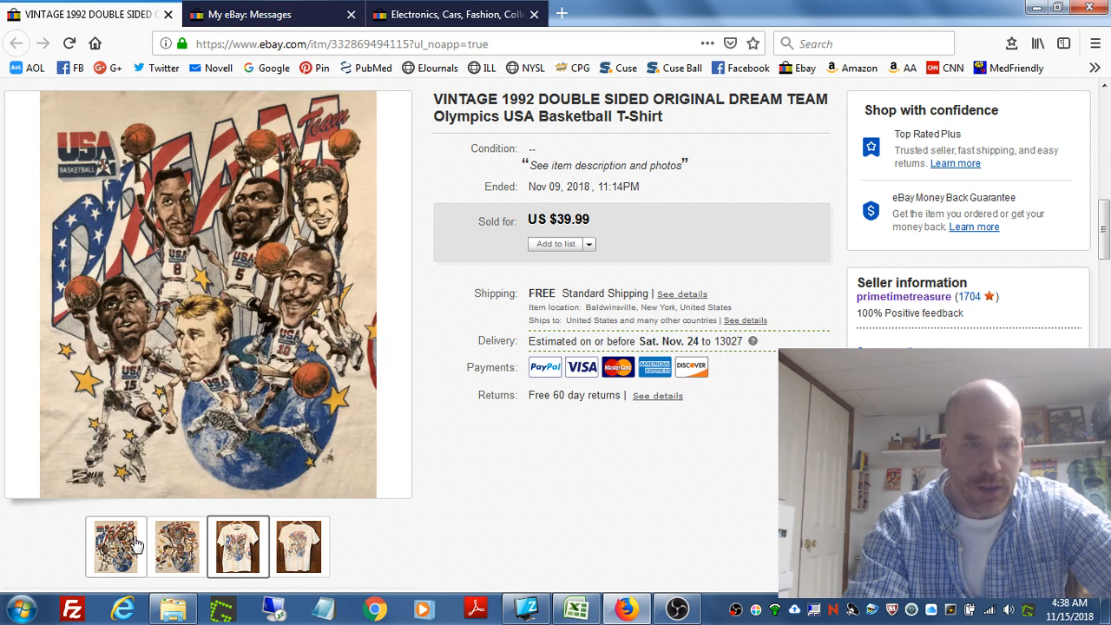
click(238, 547)
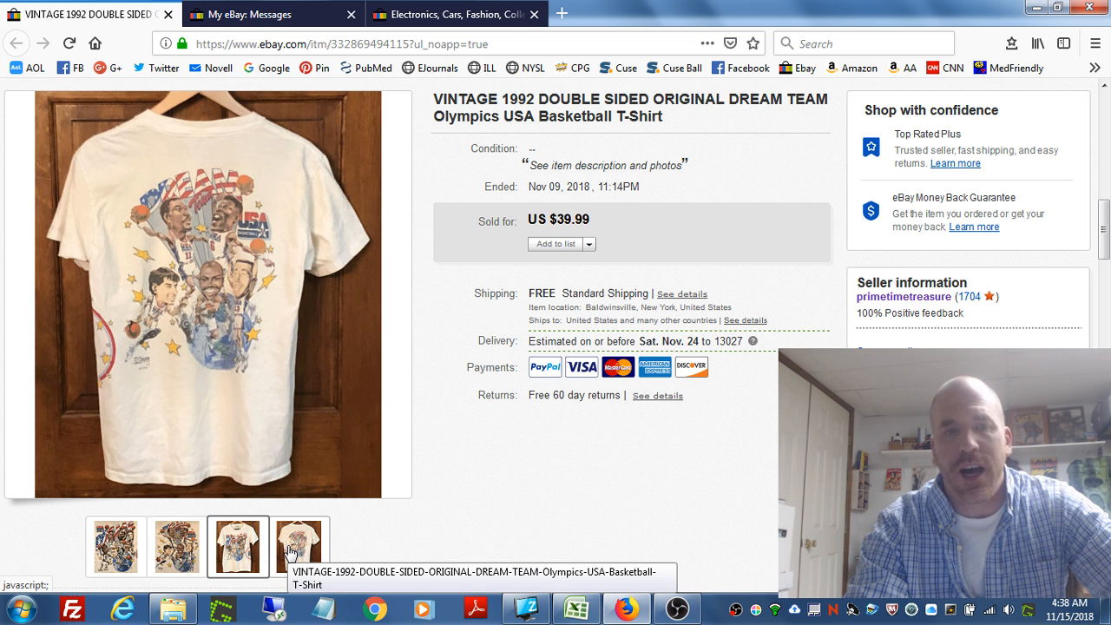
click(115, 547)
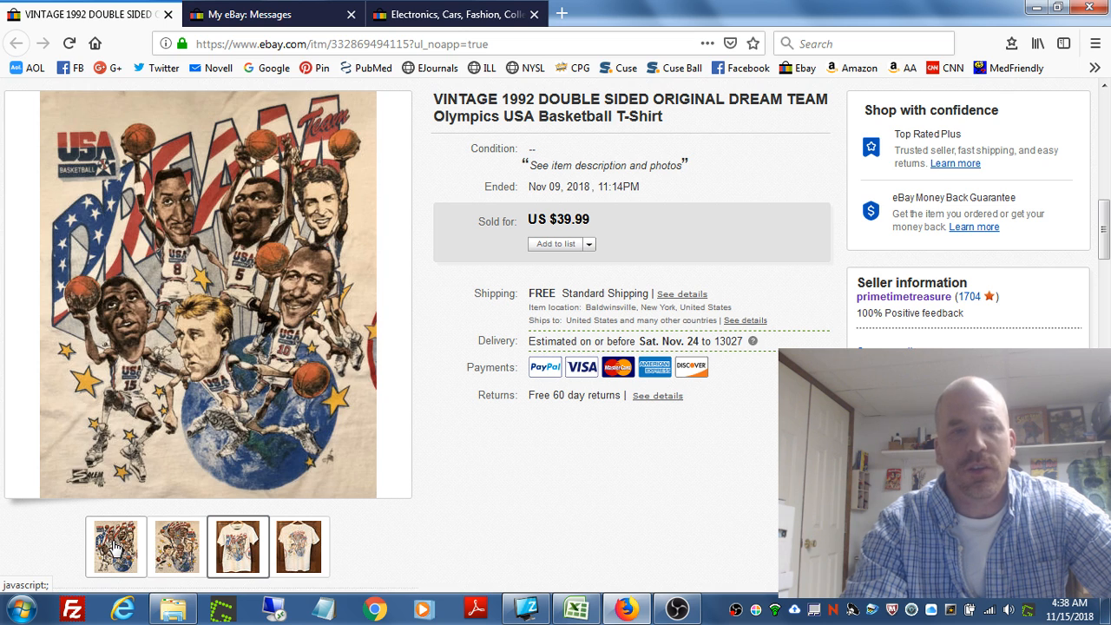
mouse_move(115, 545)
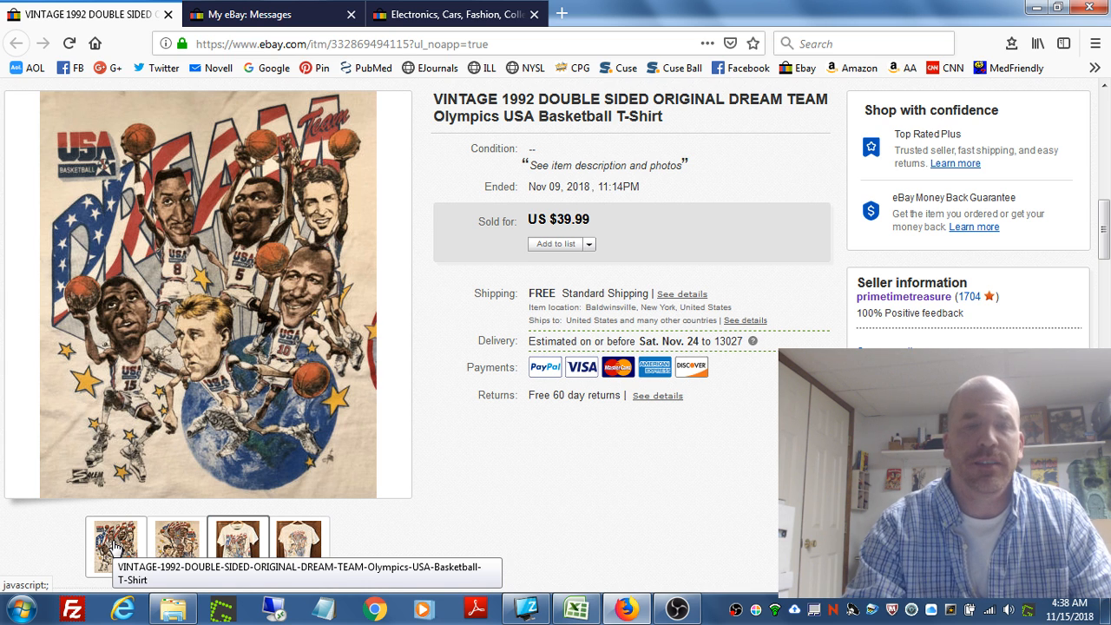
click(176, 546)
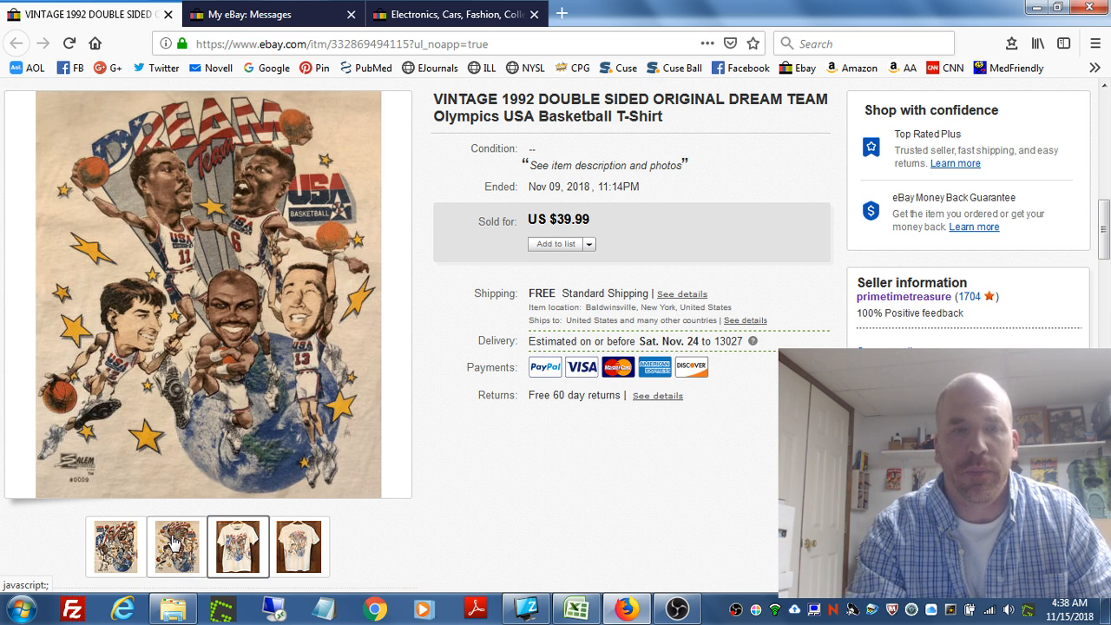
click(300, 547)
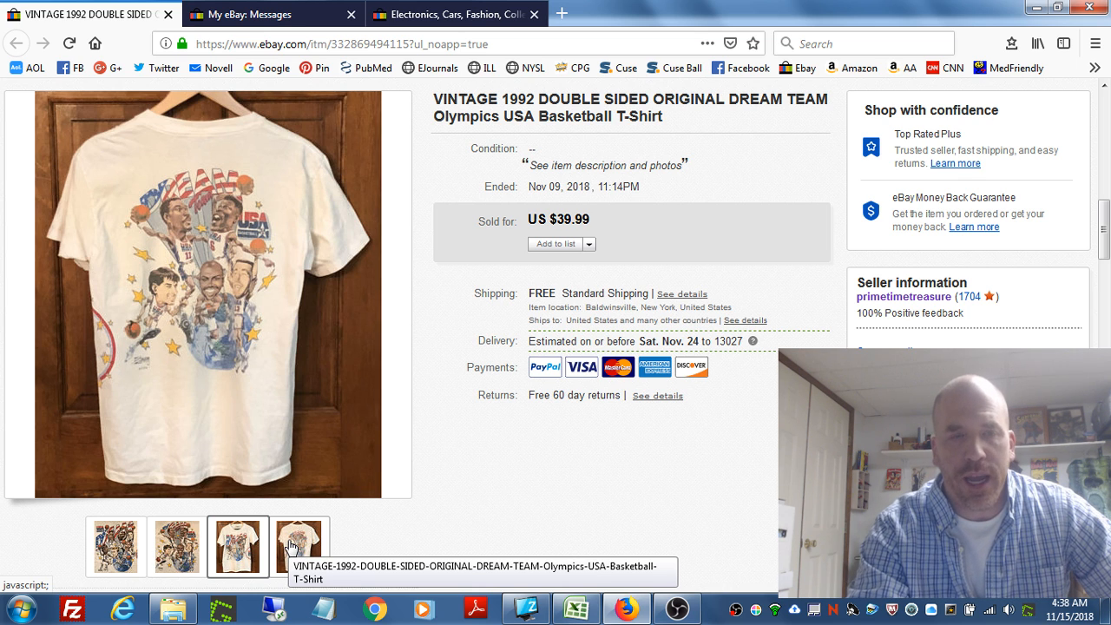
click(299, 547)
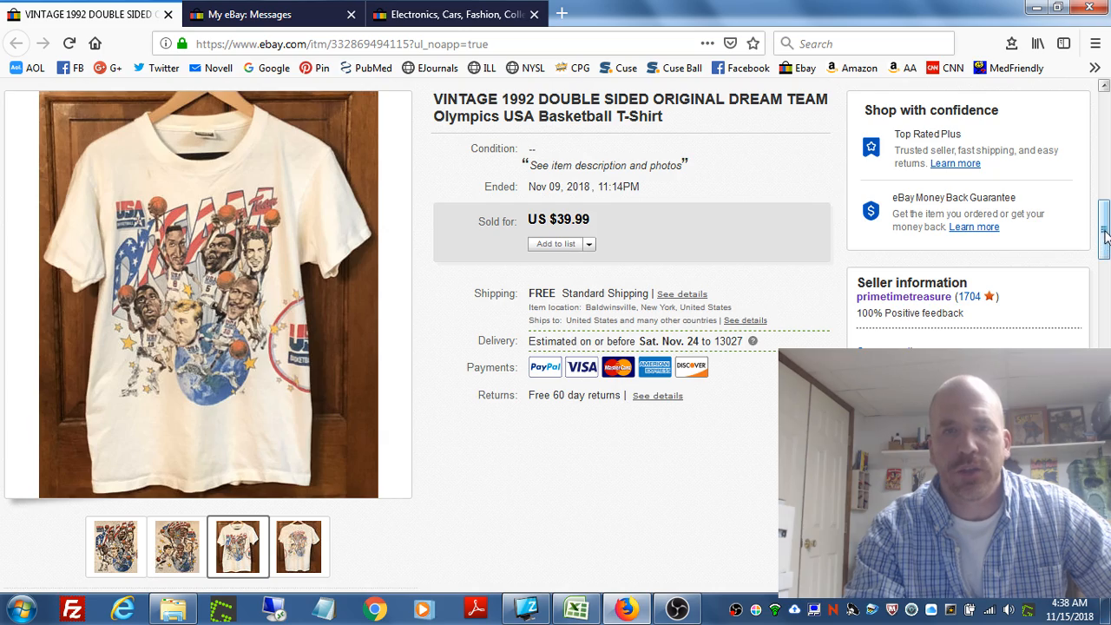
scroll(down, 3)
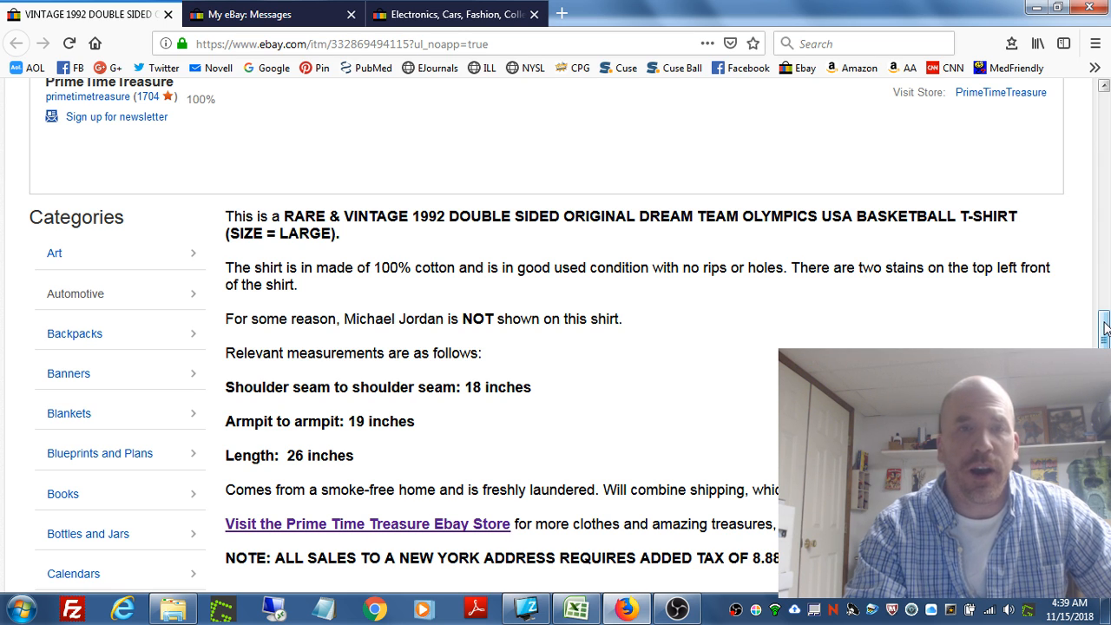
scroll(up, 3)
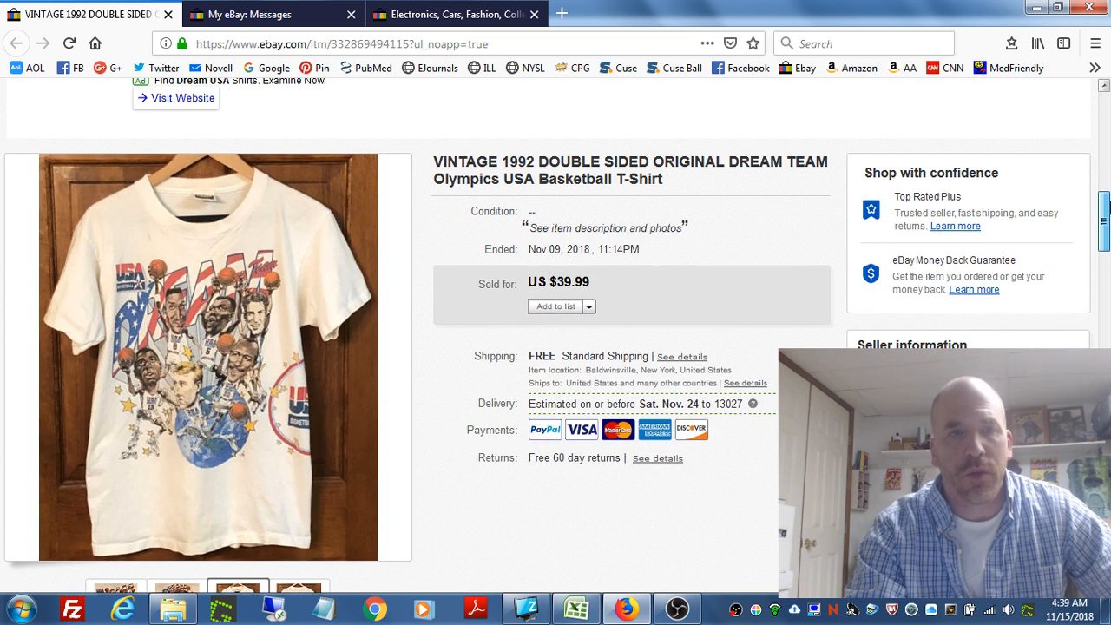
scroll(down, 3)
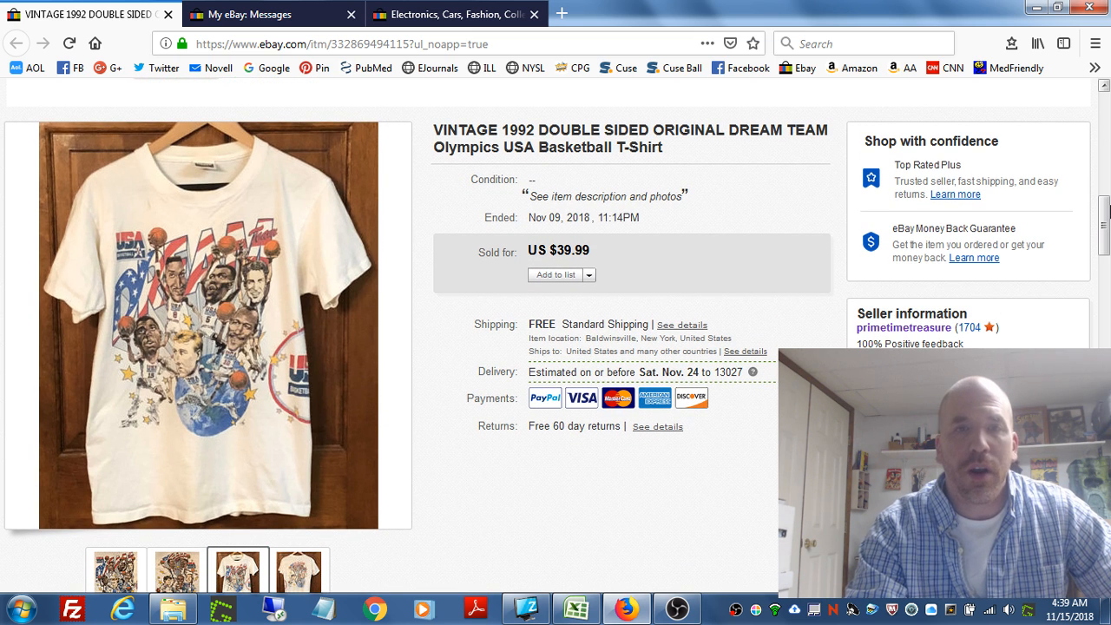
mouse_move(221, 229)
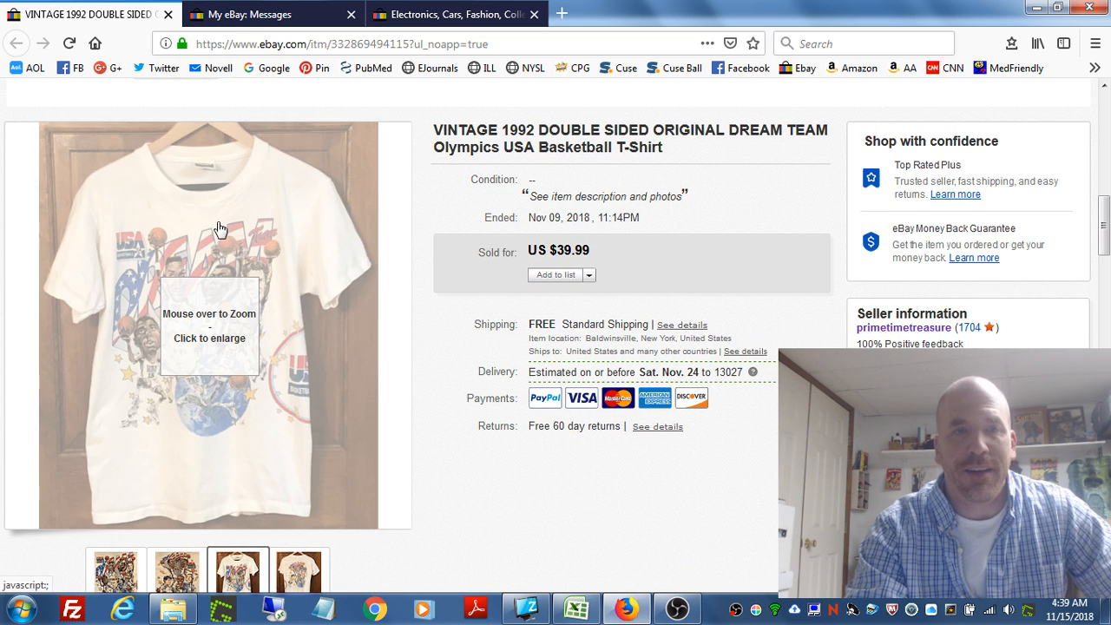
mouse_move(213, 228)
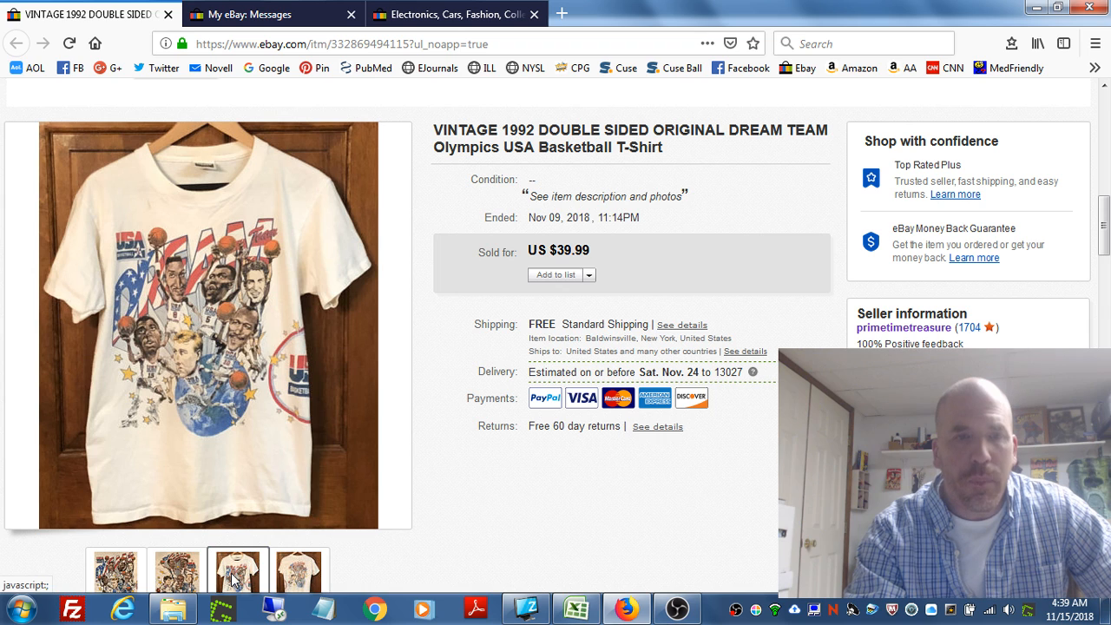
- Open the buyer's message noting accurate stains but heavy yellowing throughout
click(300, 570)
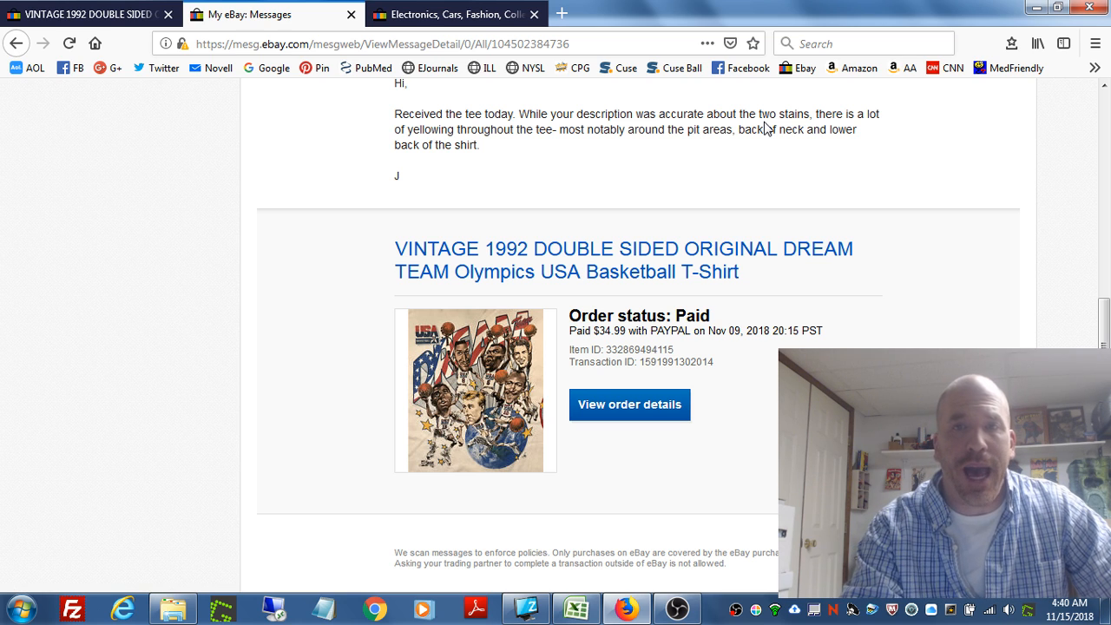
mouse_move(640, 136)
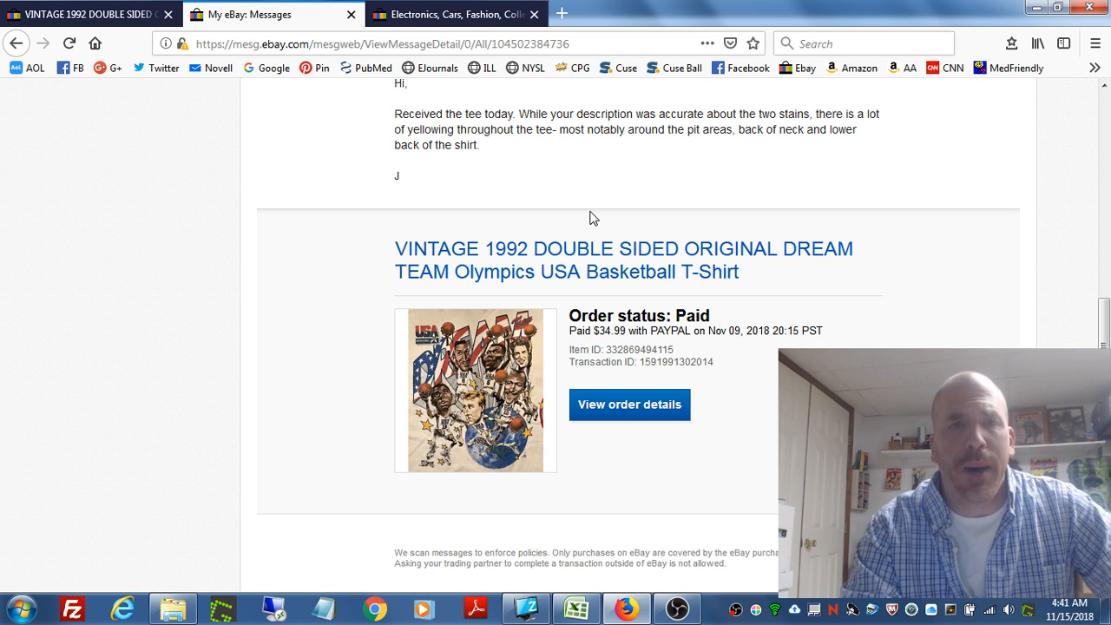
mouse_move(91, 14)
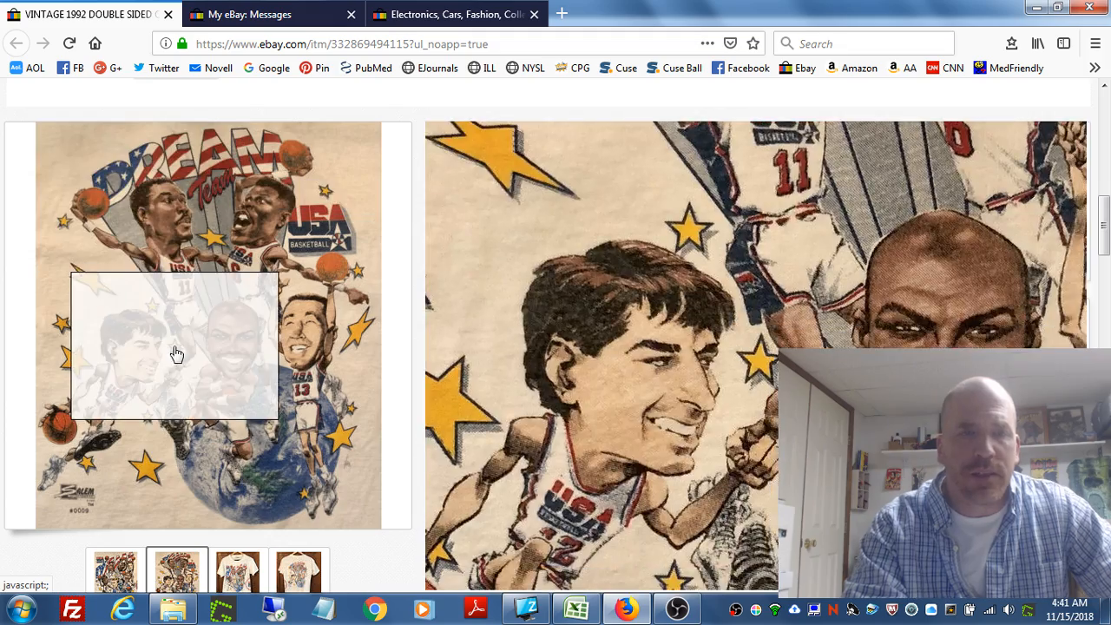
- Show the front and back shirt photos, then scroll to the description about two stains
click(239, 571)
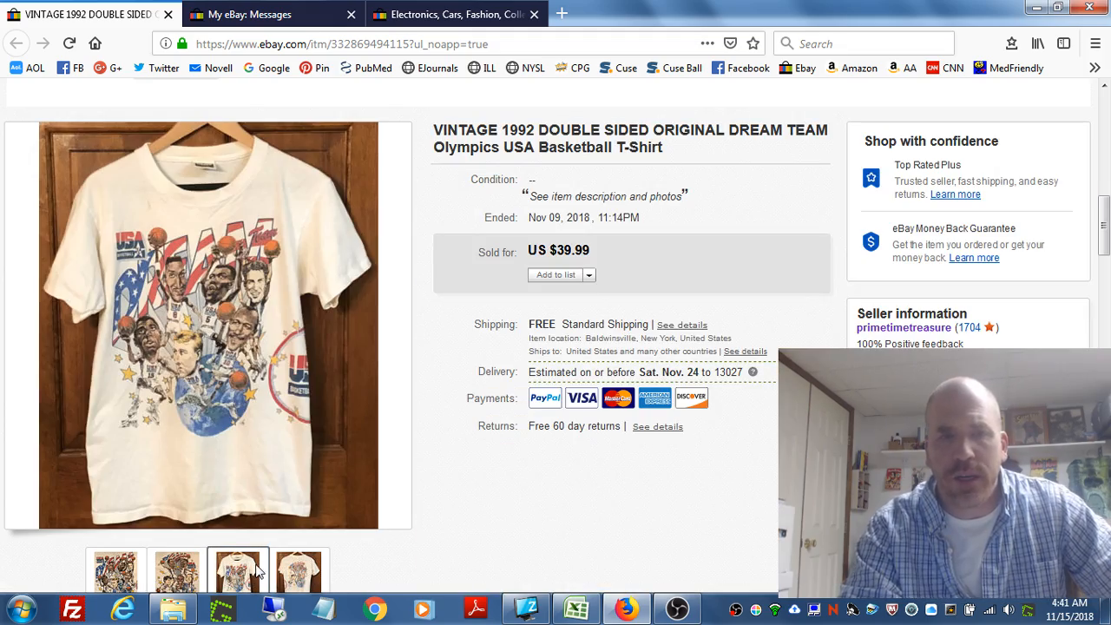
click(300, 572)
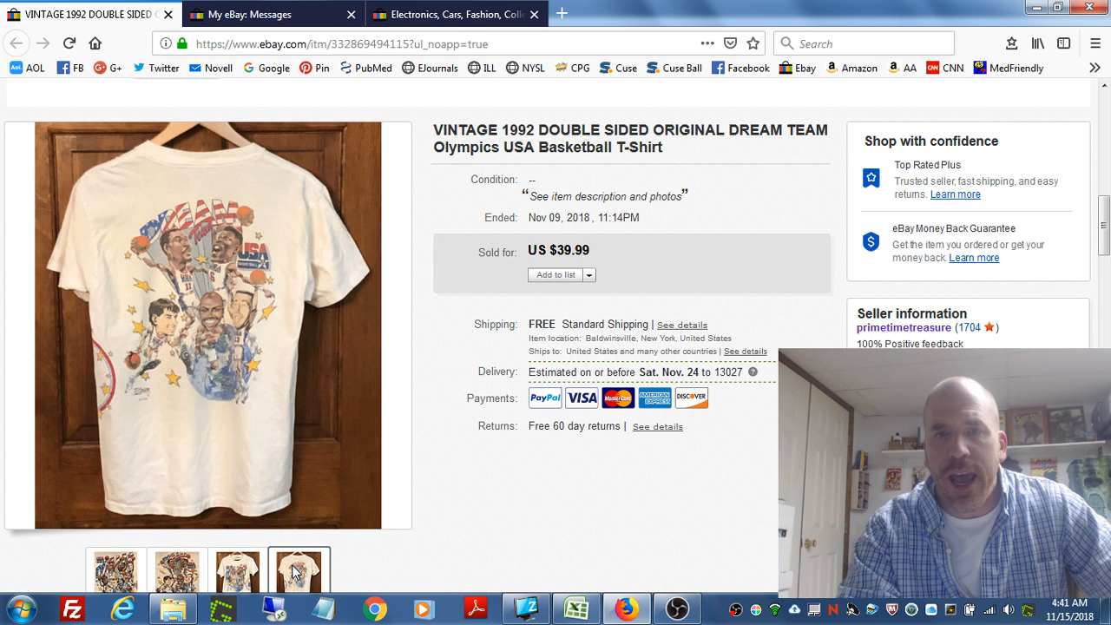
scroll(down, 3)
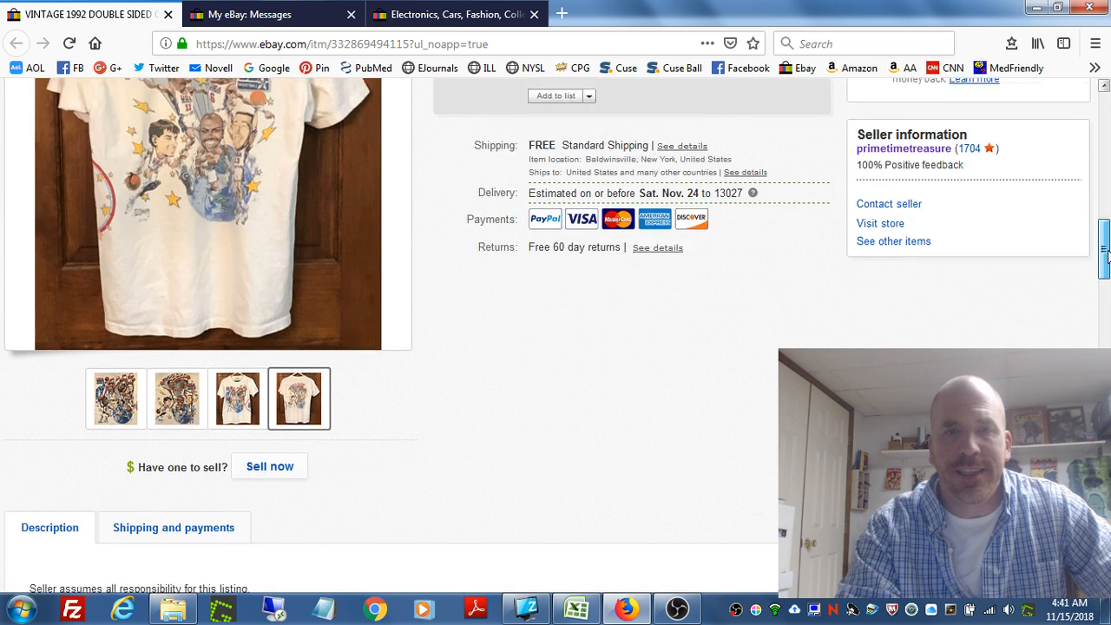
scroll(down, 3)
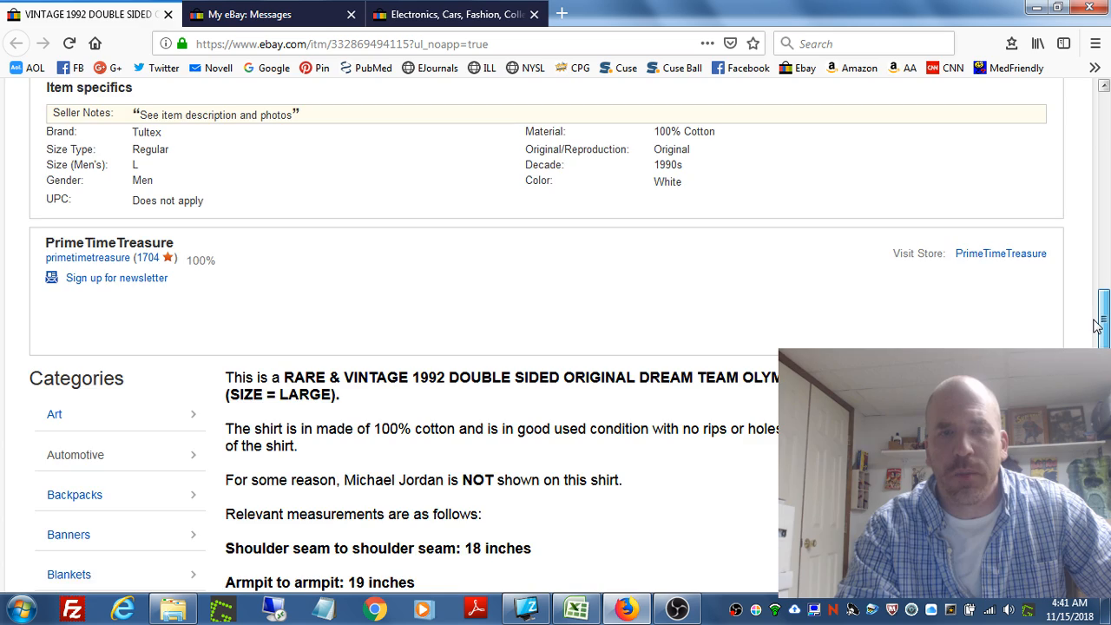
scroll(down, 3)
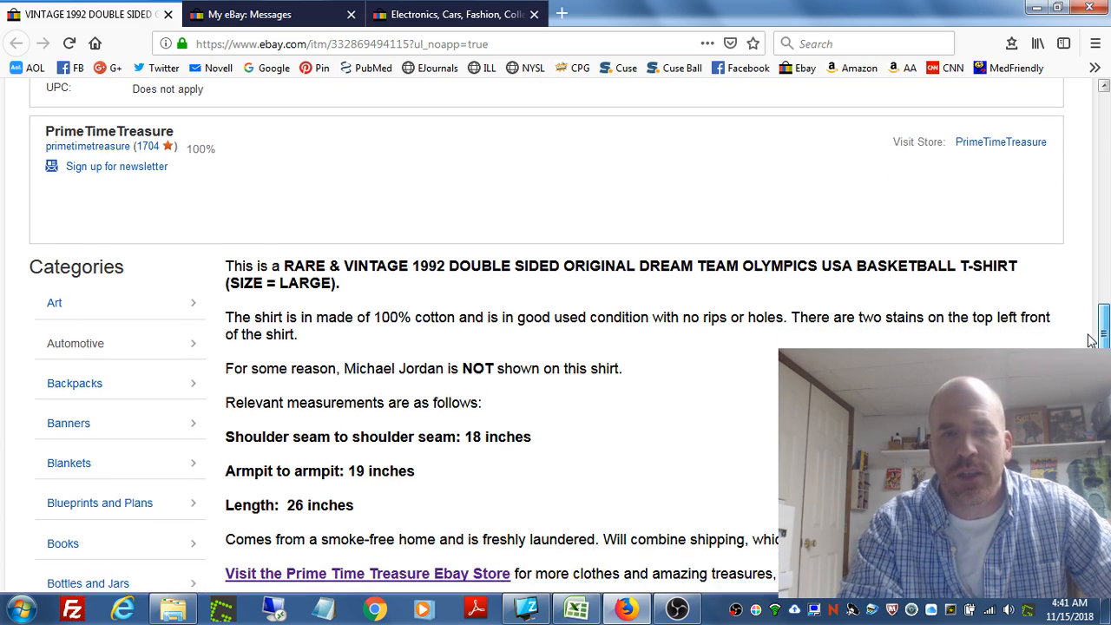
scroll(down, 3)
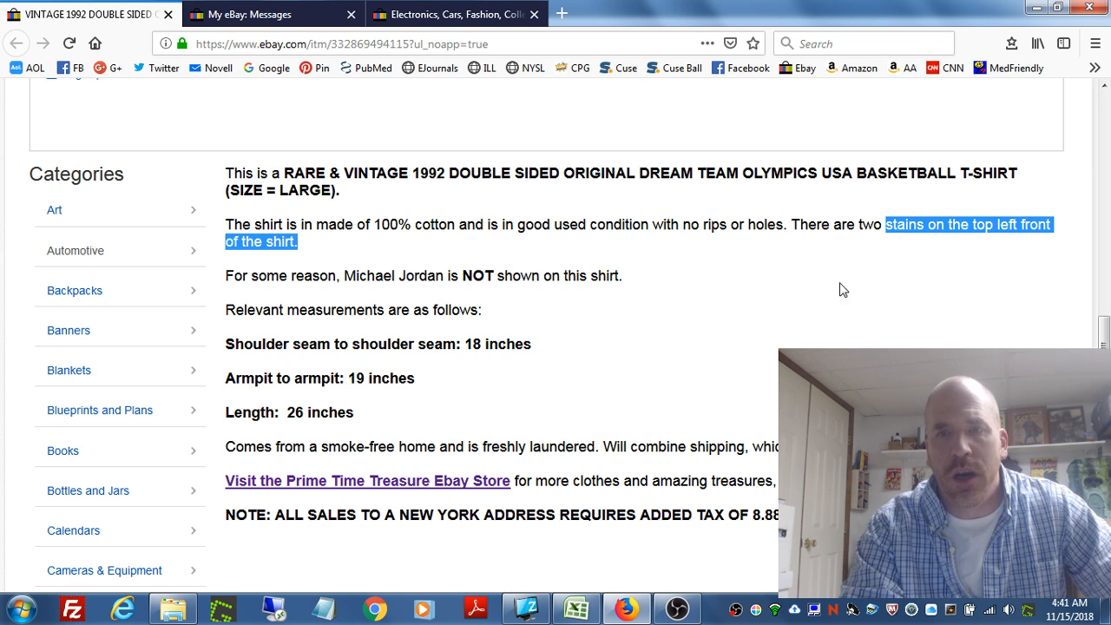
- Highlight the two-stains sentence in the description and switch back to the message thread
click(791, 224)
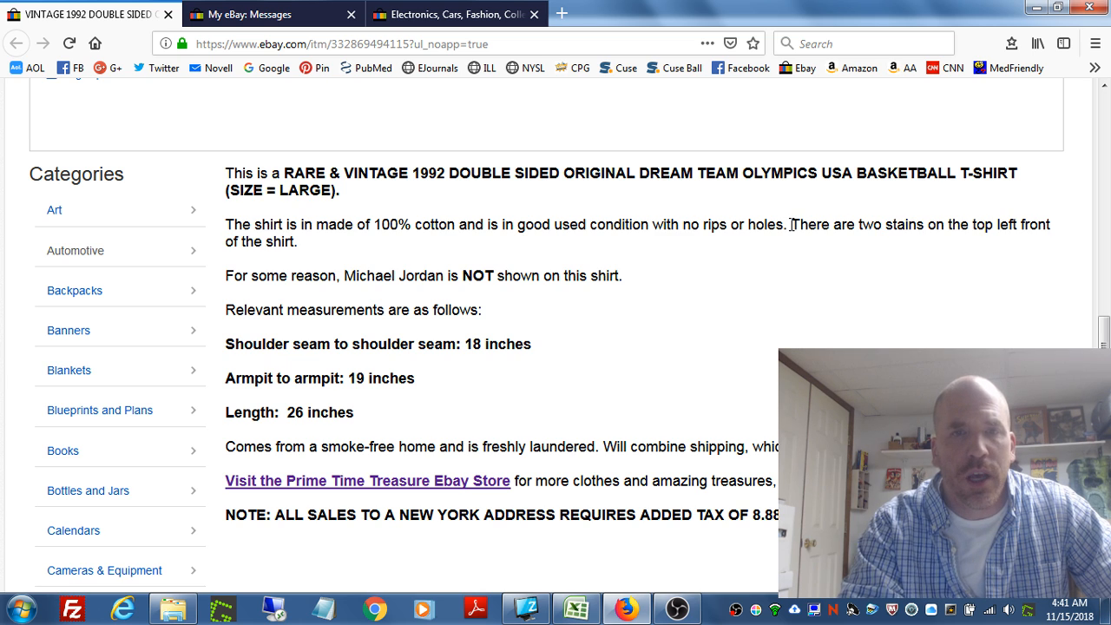
drag(790, 224, 298, 241)
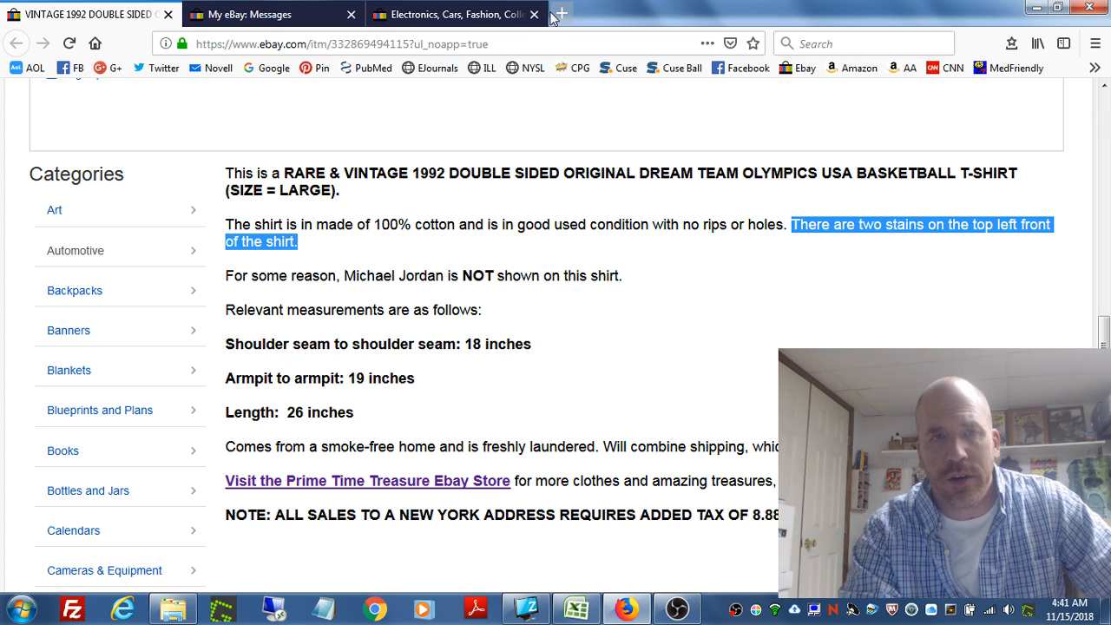
click(243, 14)
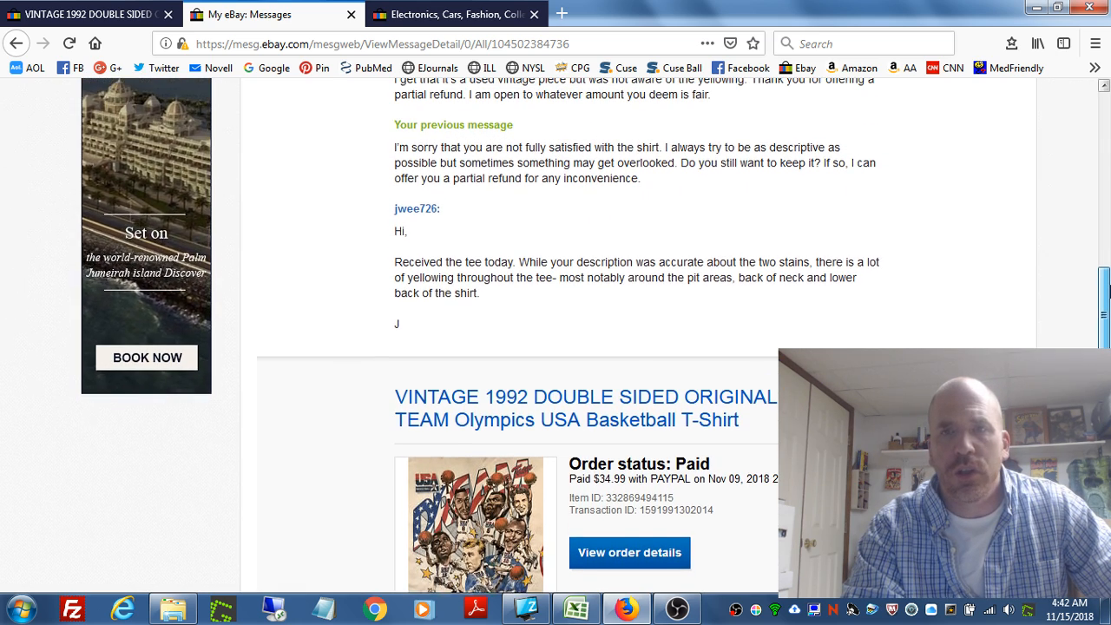
- Scroll the thread to the buyer's reply about keeping the shirt and accepting a partial refund
scroll(down, 3)
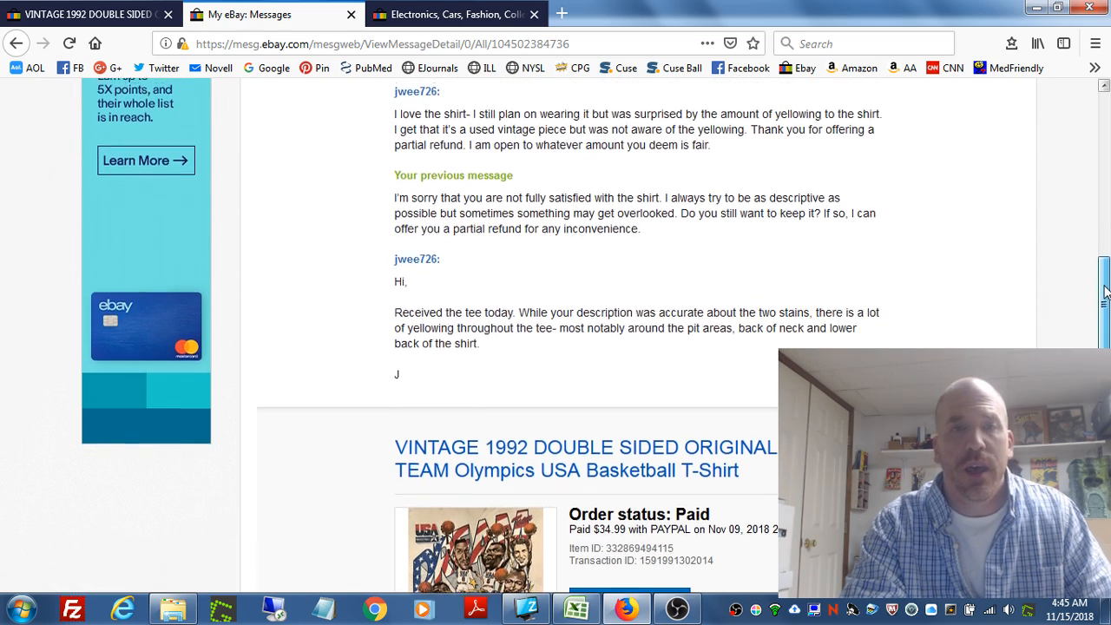
- Scroll the thread to the seller's earlier message proposing a $5 refund
scroll(down, 3)
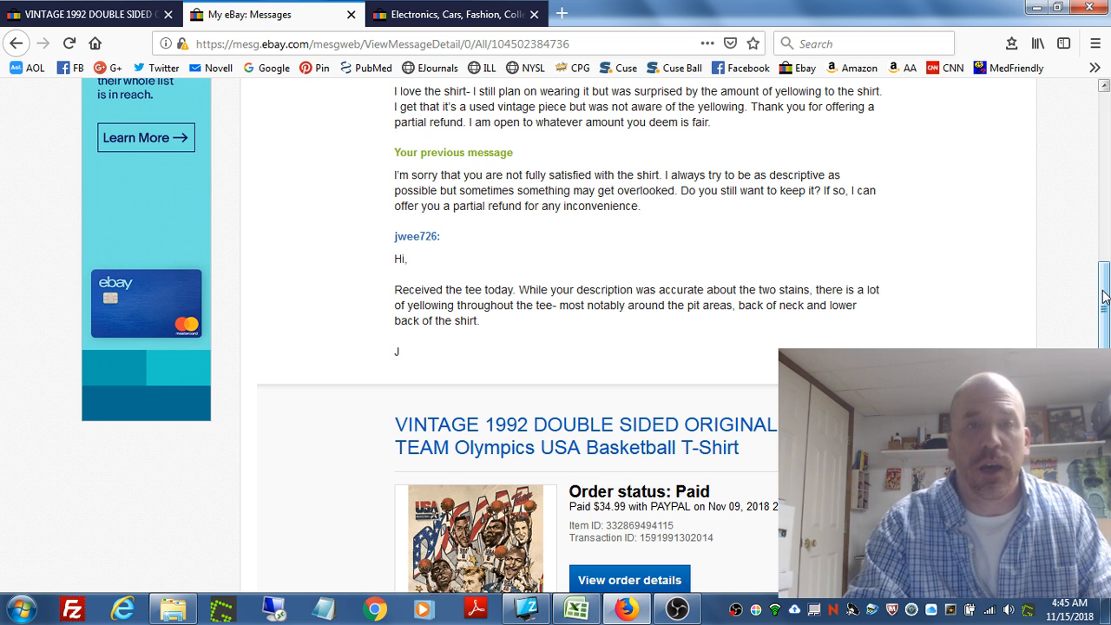
scroll(down, 3)
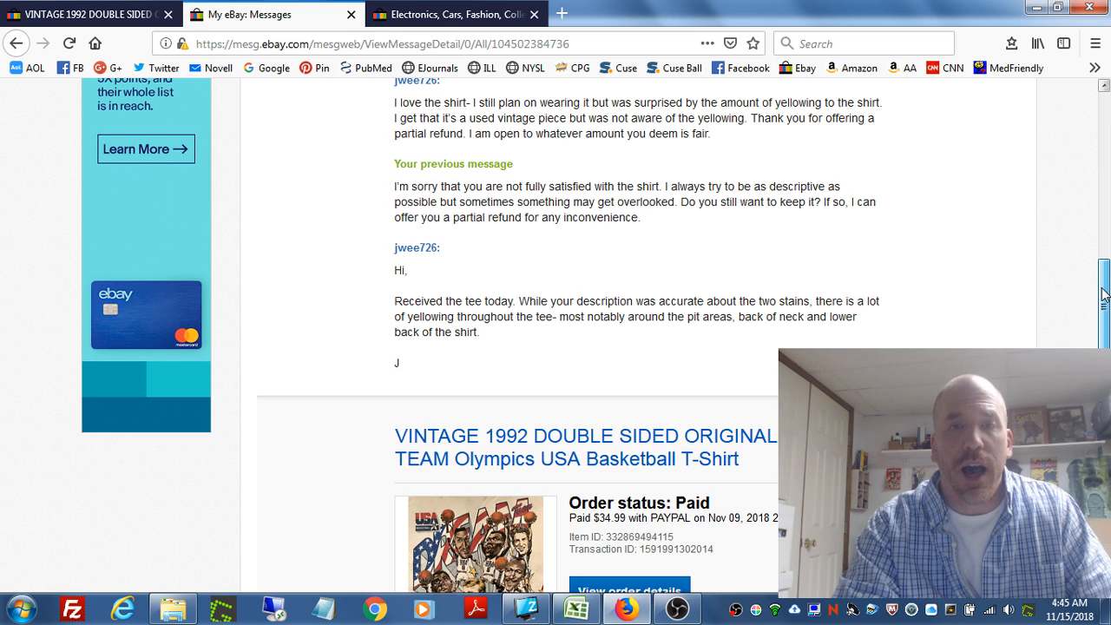
scroll(down, 3)
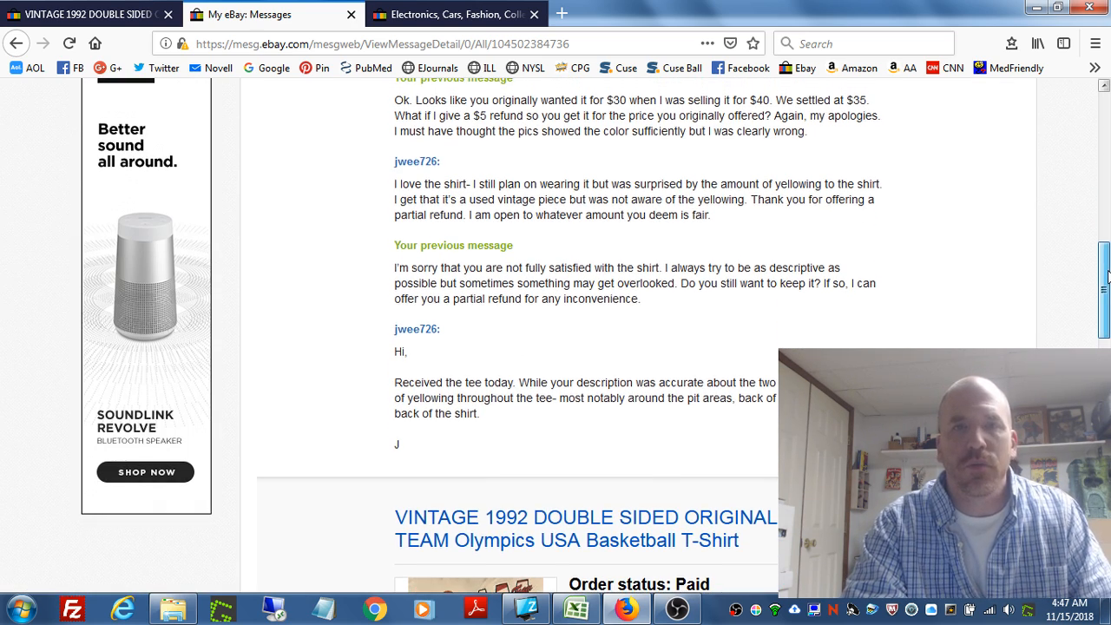
- Scroll to the buyer's 'That works for me' message accepting the $5 refund
scroll(down, 3)
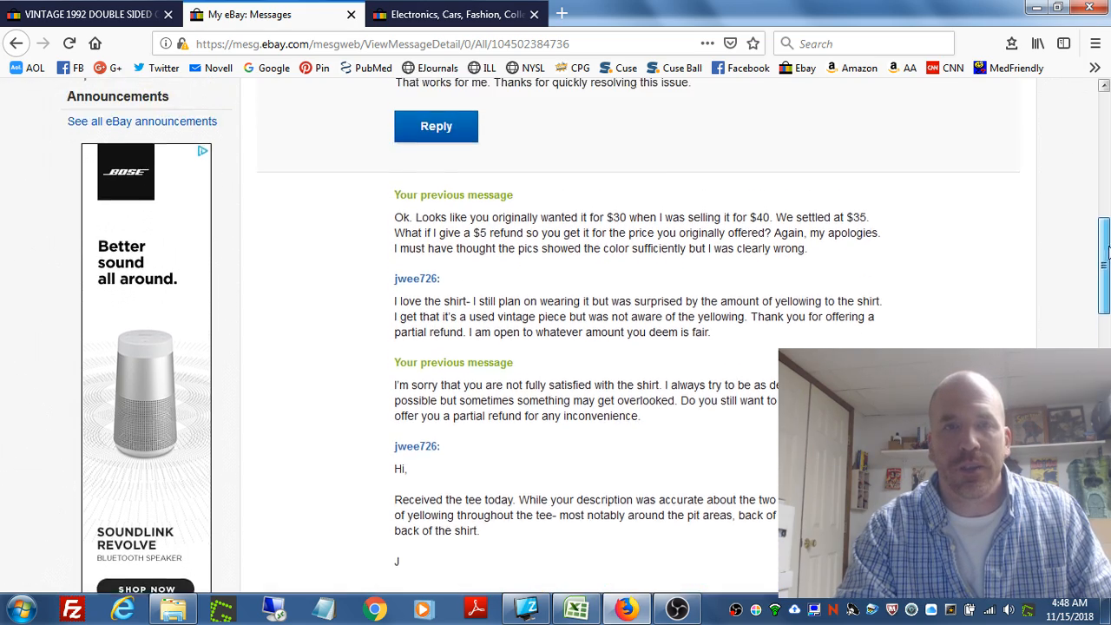
- Scroll to the top of the thread so the buyer's acceptance message shows in full
scroll(down, 3)
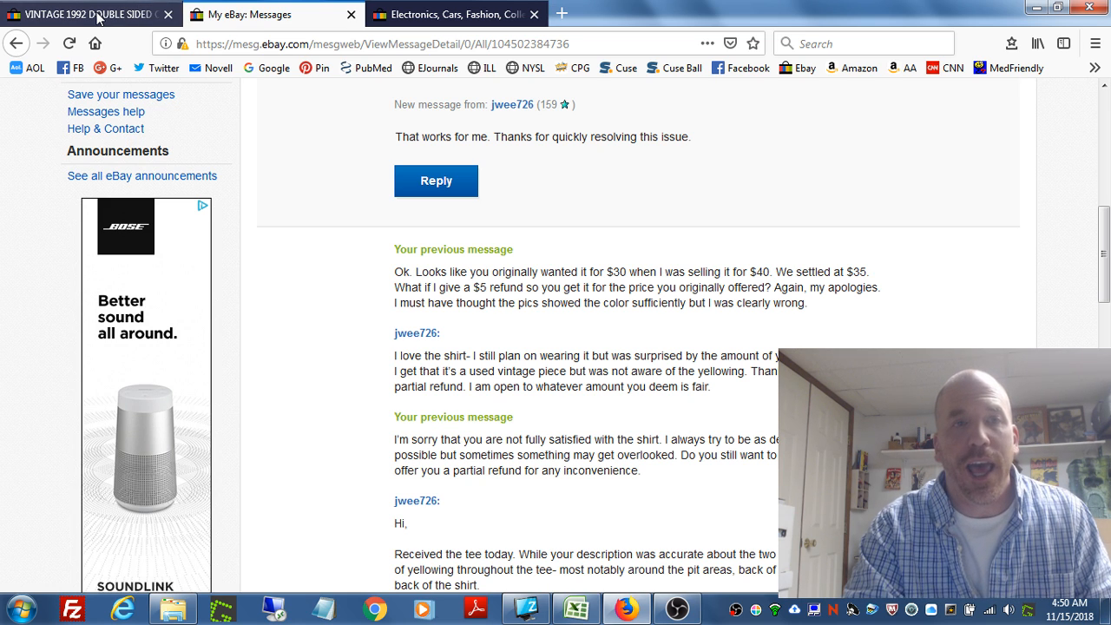
click(86, 15)
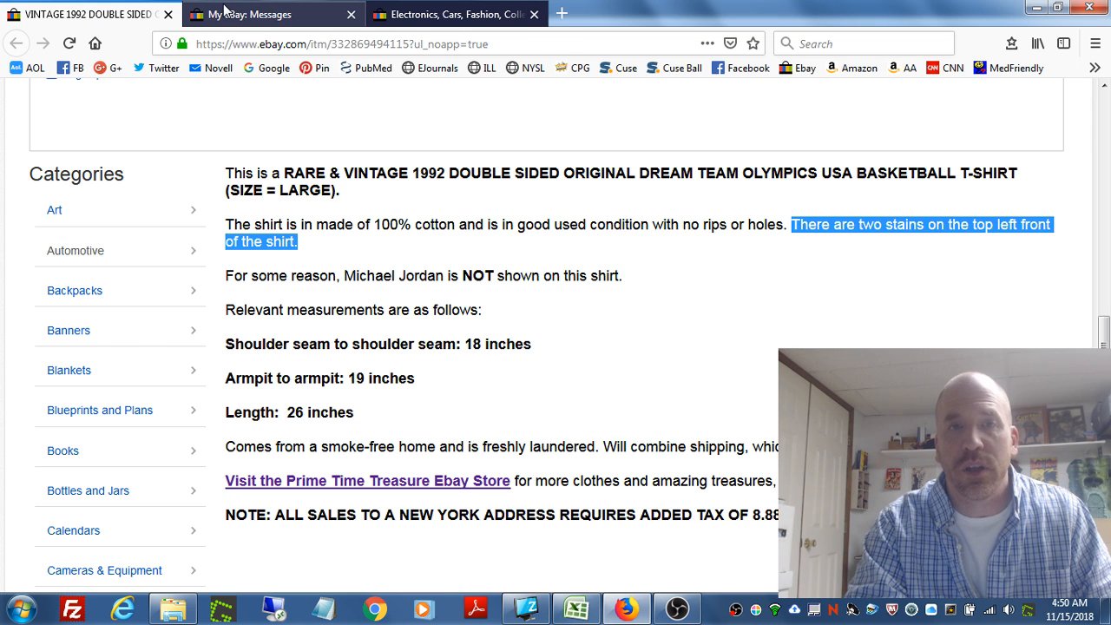
click(243, 15)
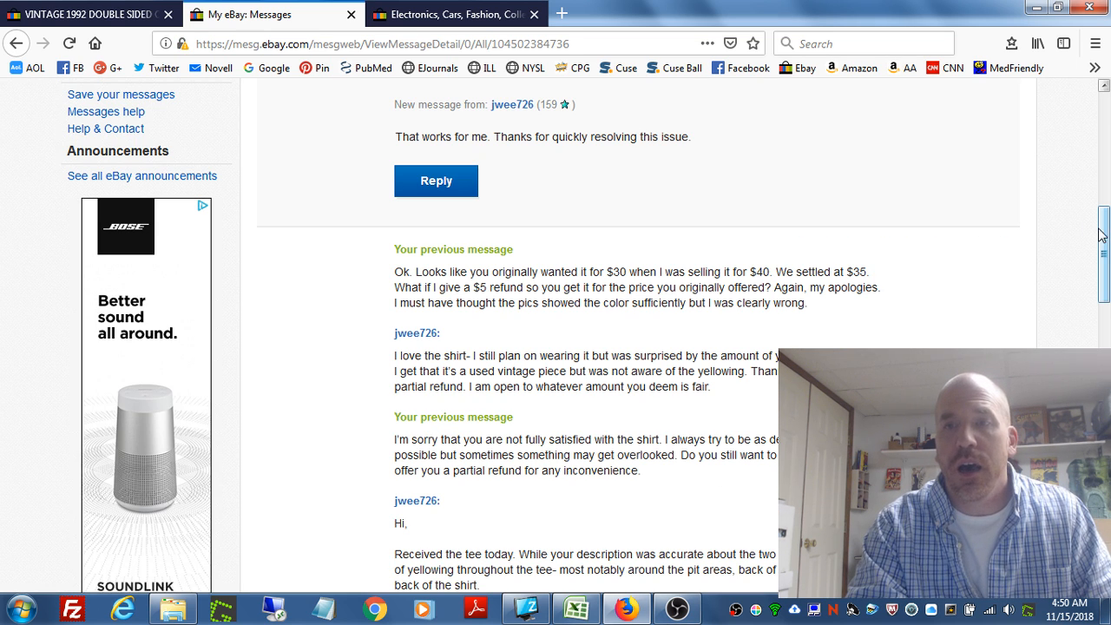
scroll(down, 3)
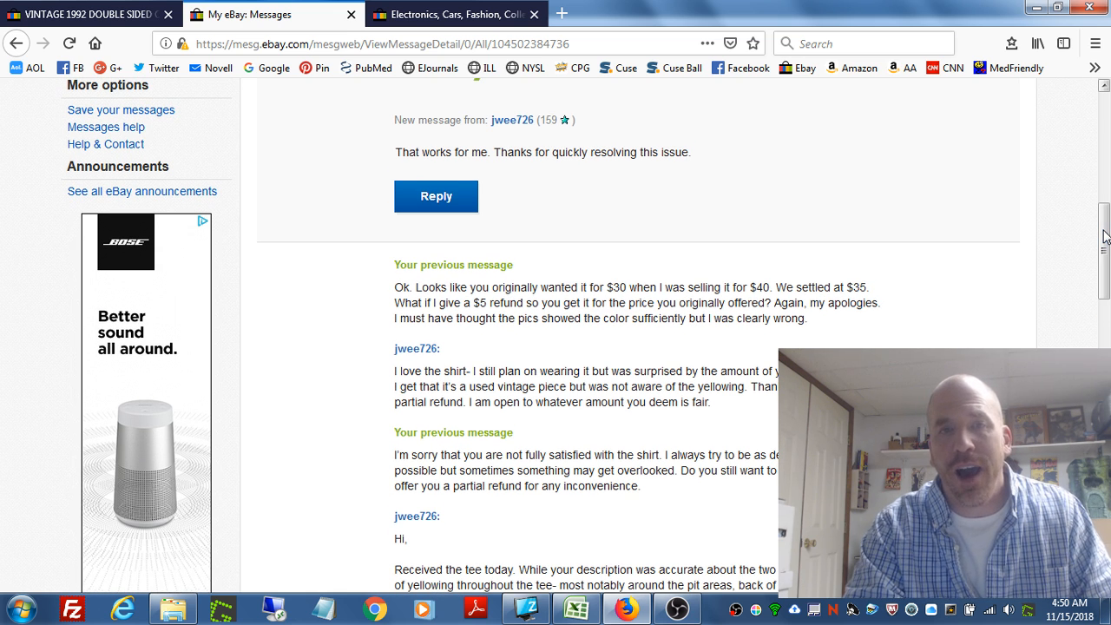
scroll(up, 3)
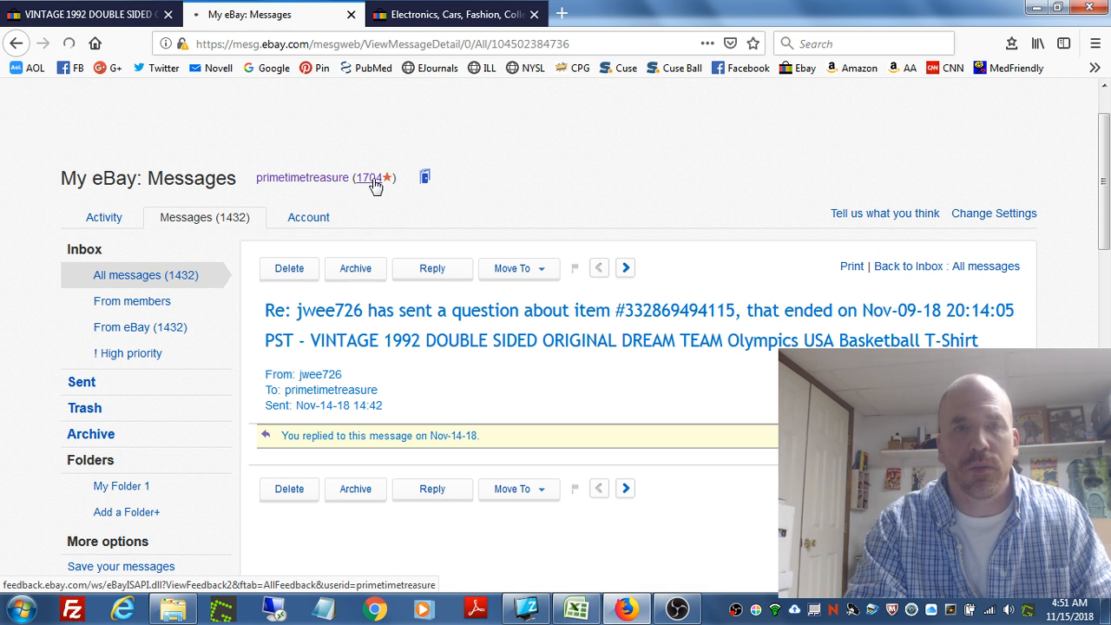
- Check the buyer's positive feedback on the seller profile, then switch to the eBay home page
click(351, 178)
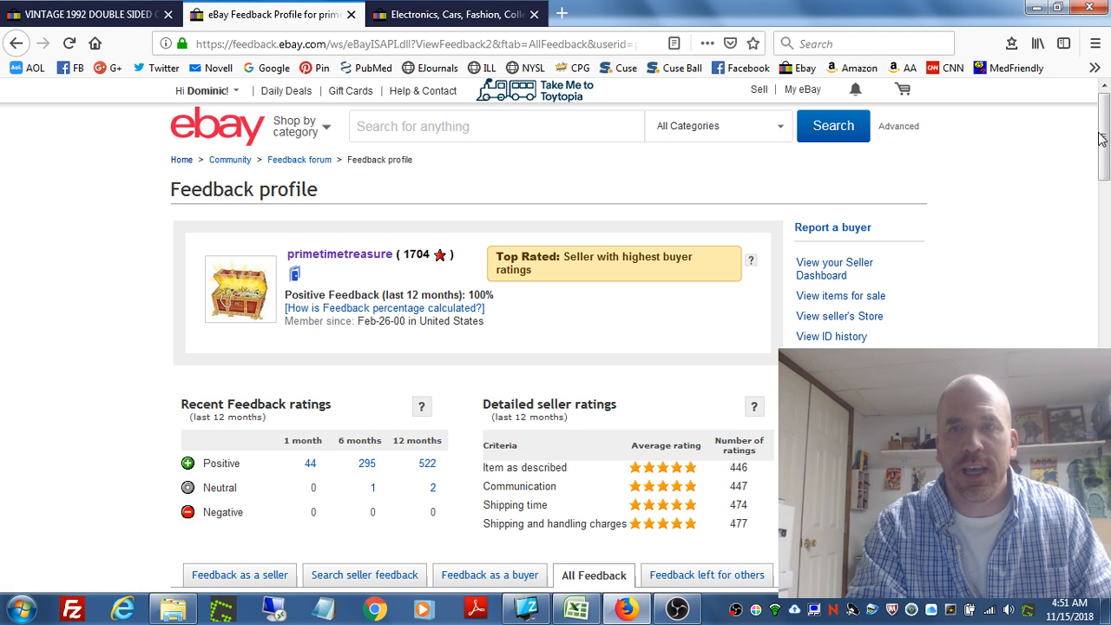
scroll(down, 3)
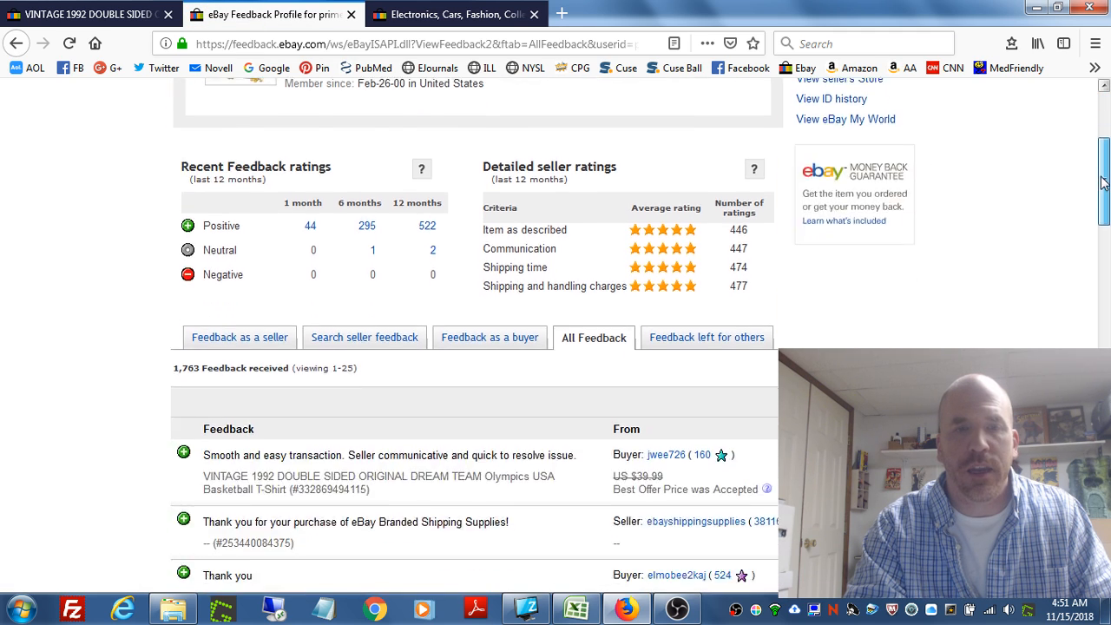
scroll(down, 3)
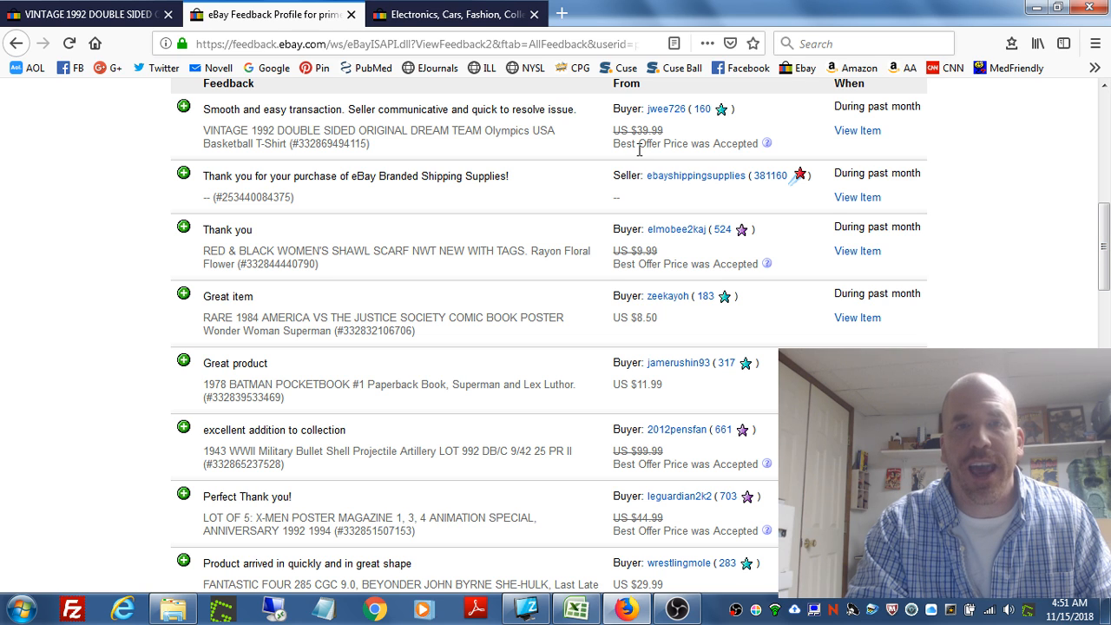
mouse_move(556, 122)
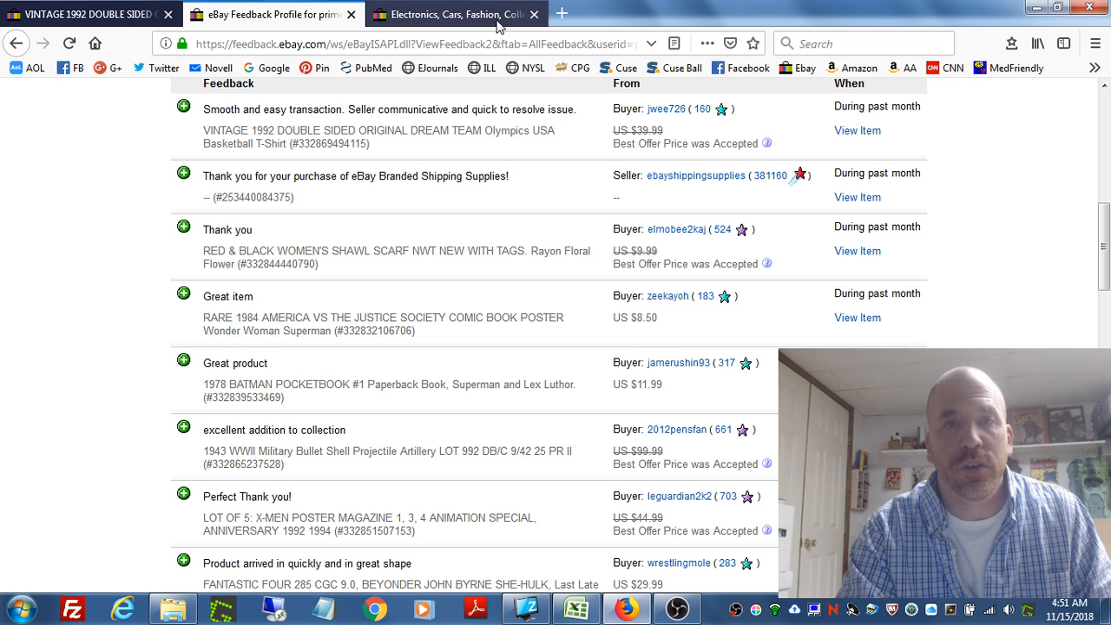
click(451, 15)
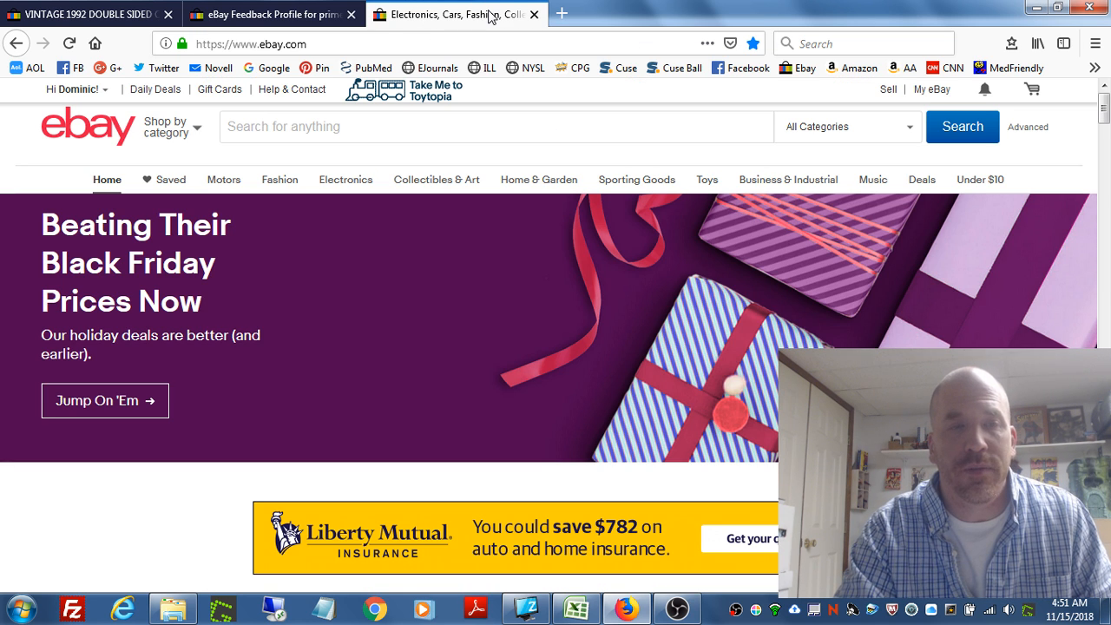